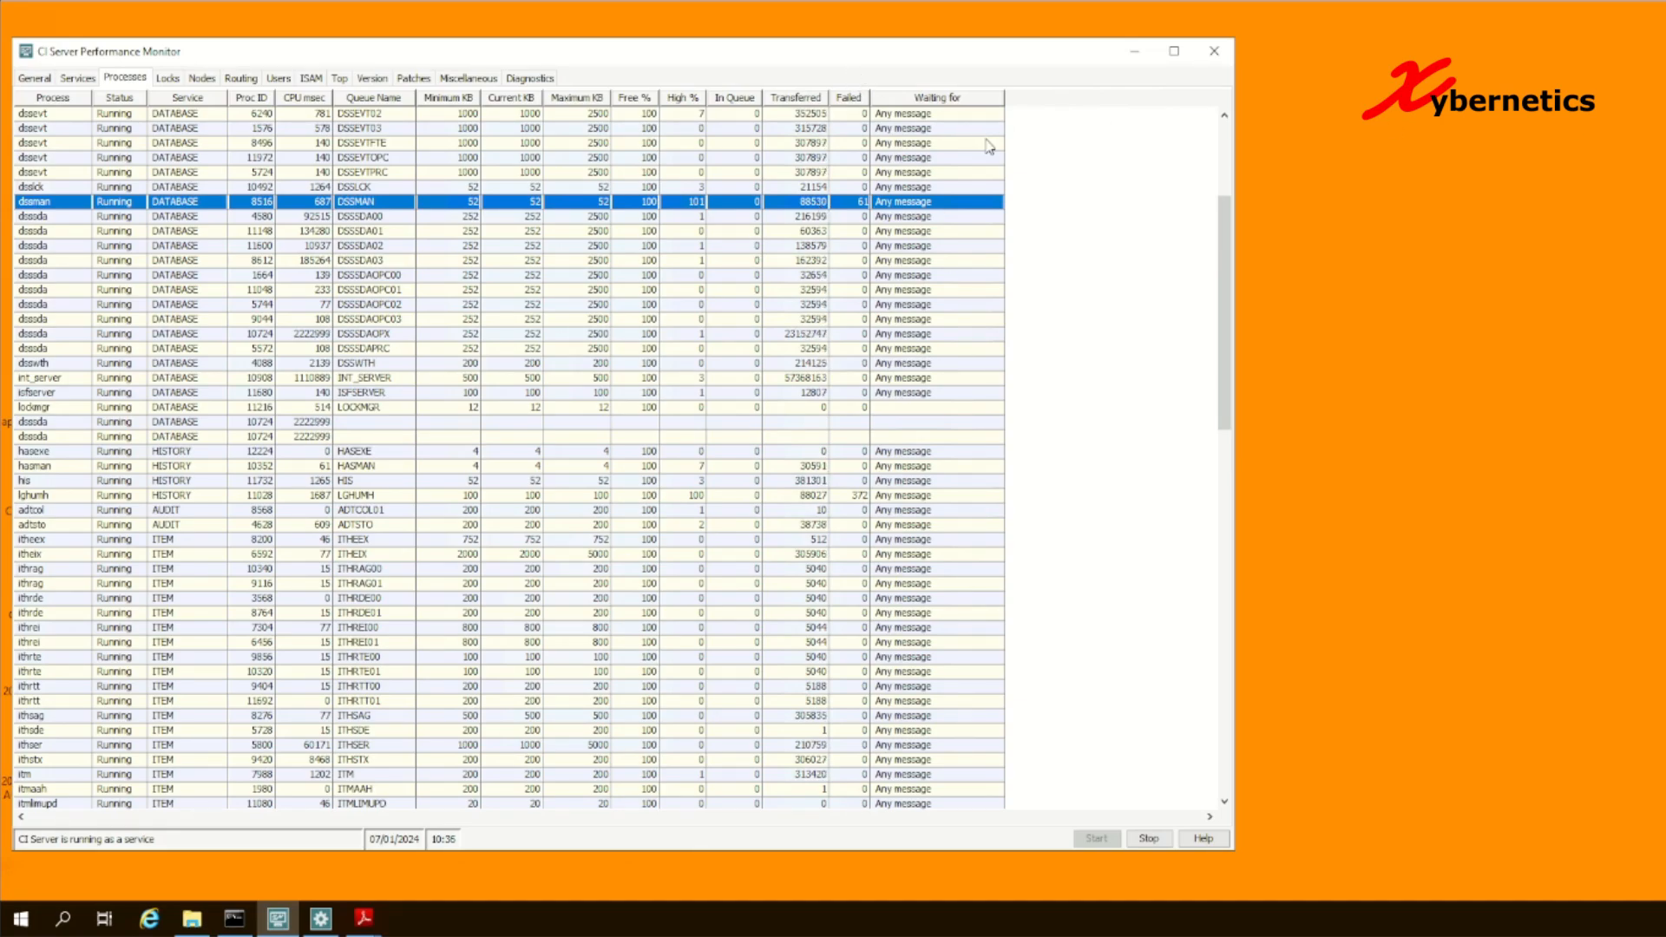
mouse_move(1127, 179)
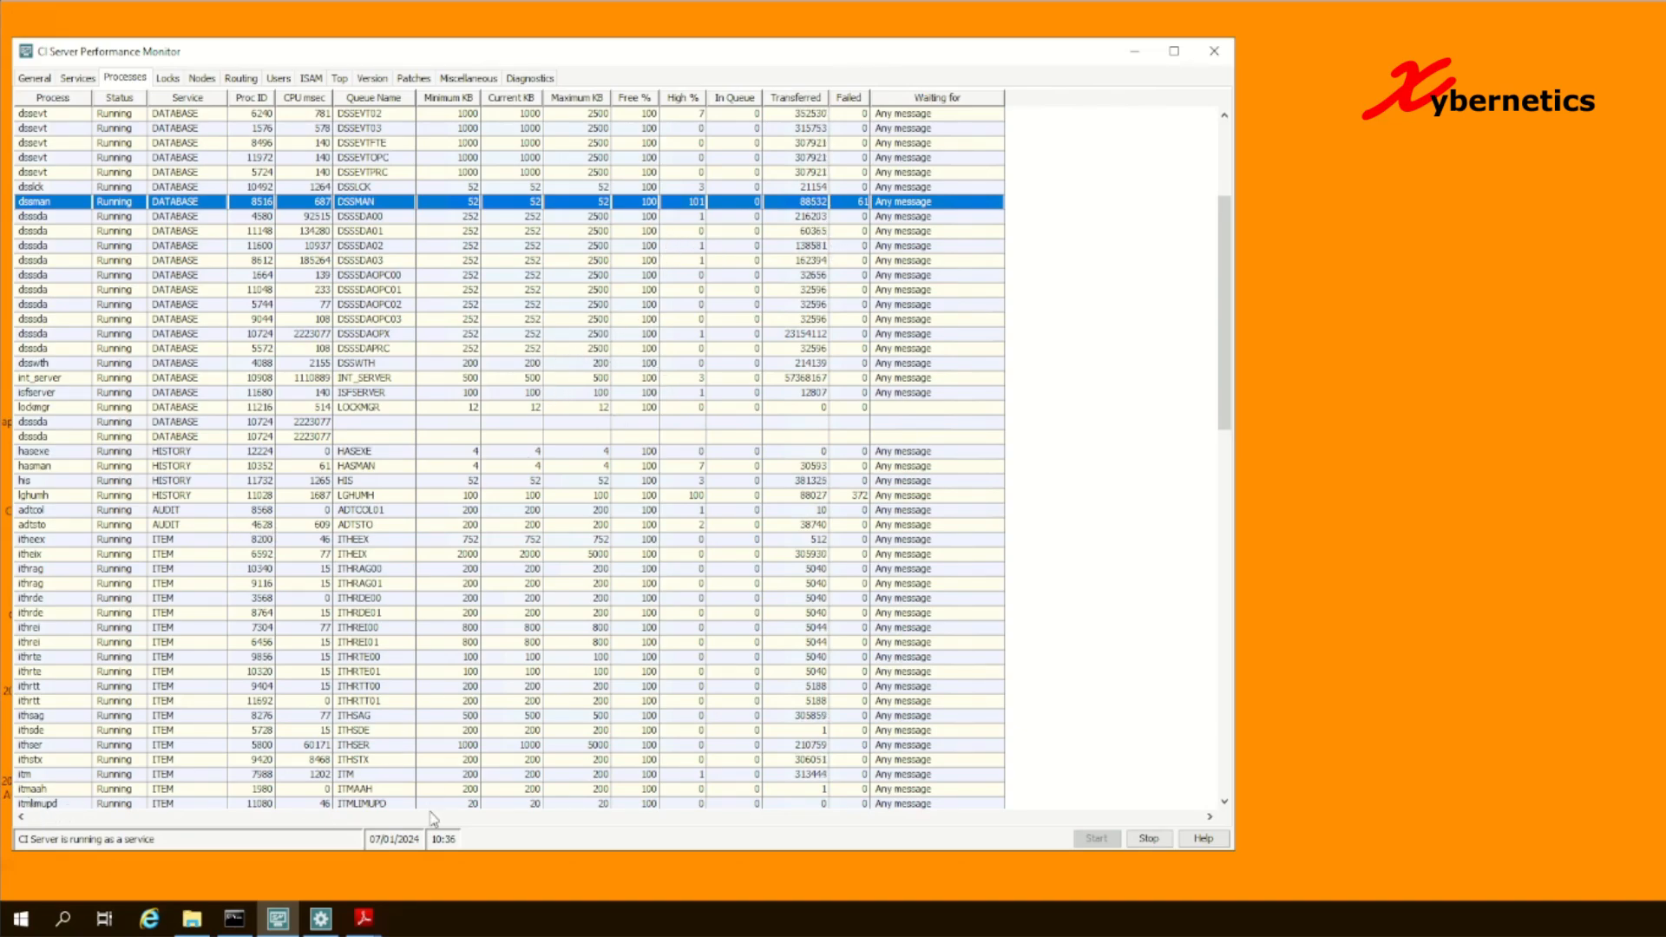
Set DSSMAN message queue size in dss.sup to 1000 KB and close the Setup File Editor
click(319, 918)
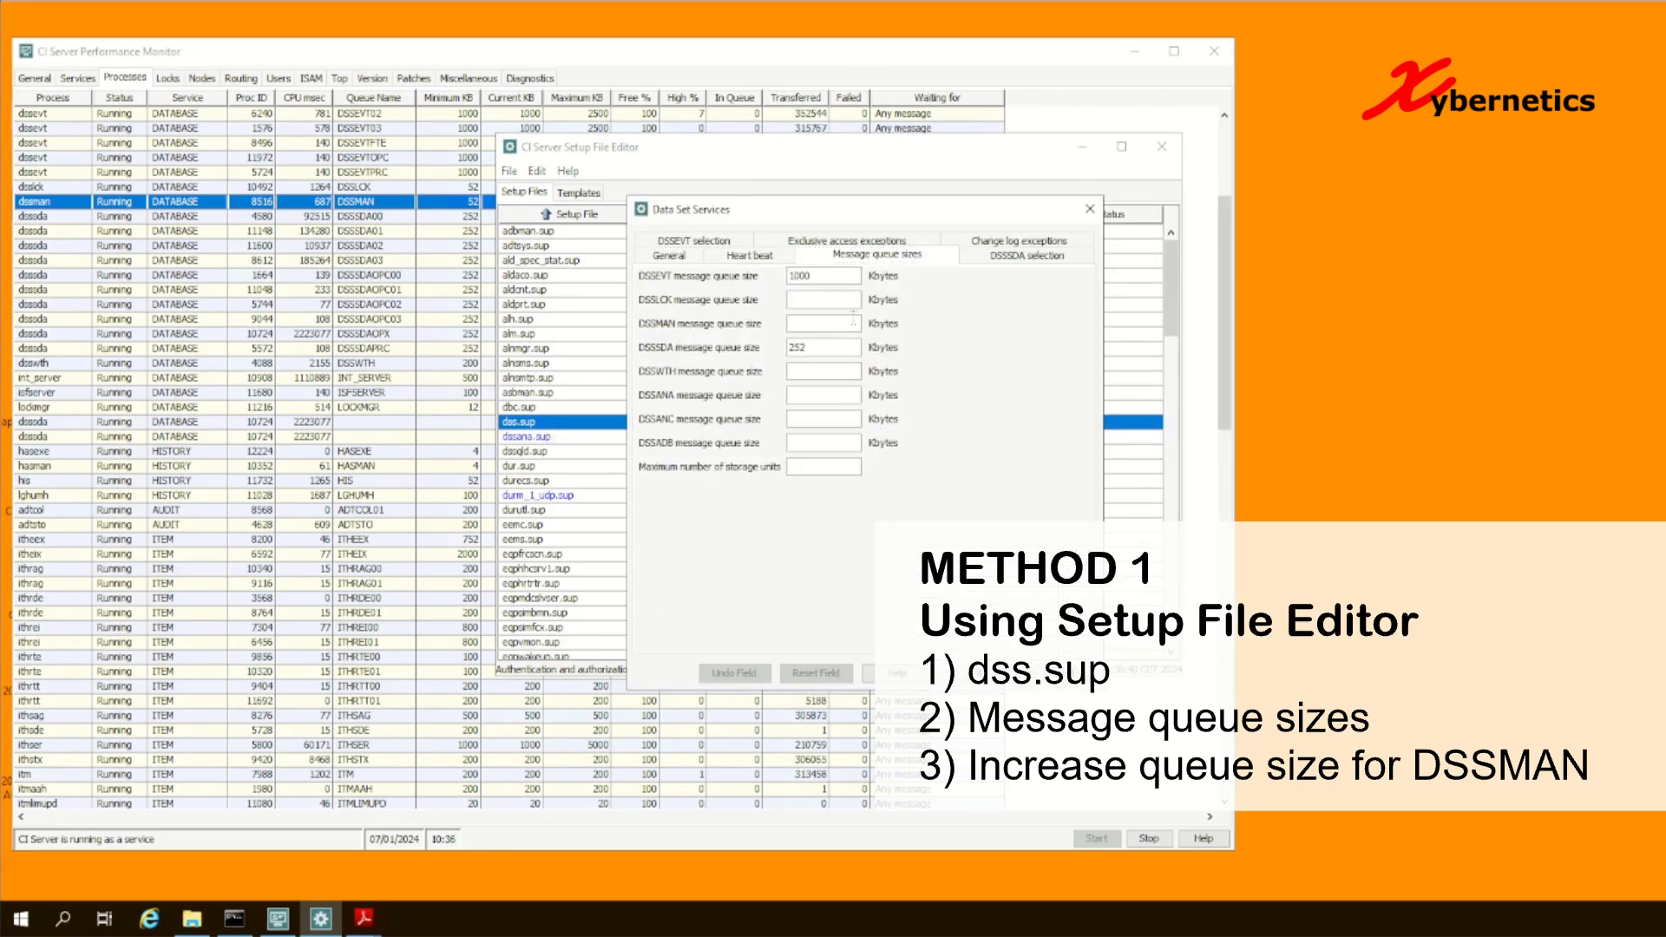
text(1000)
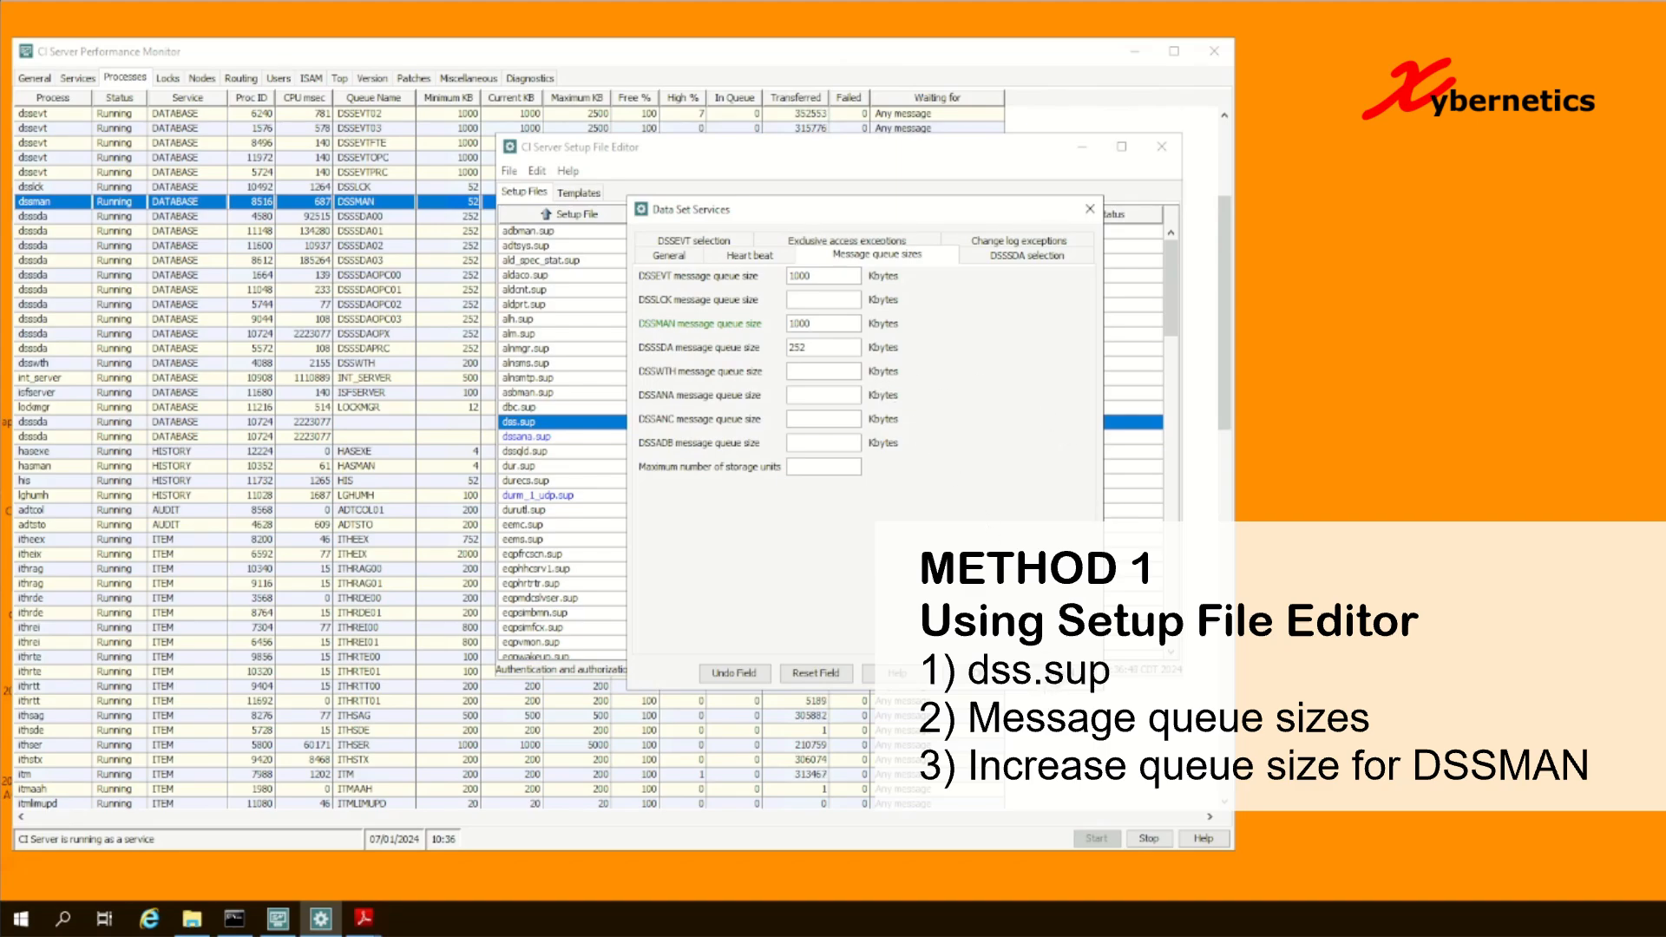
click(1088, 210)
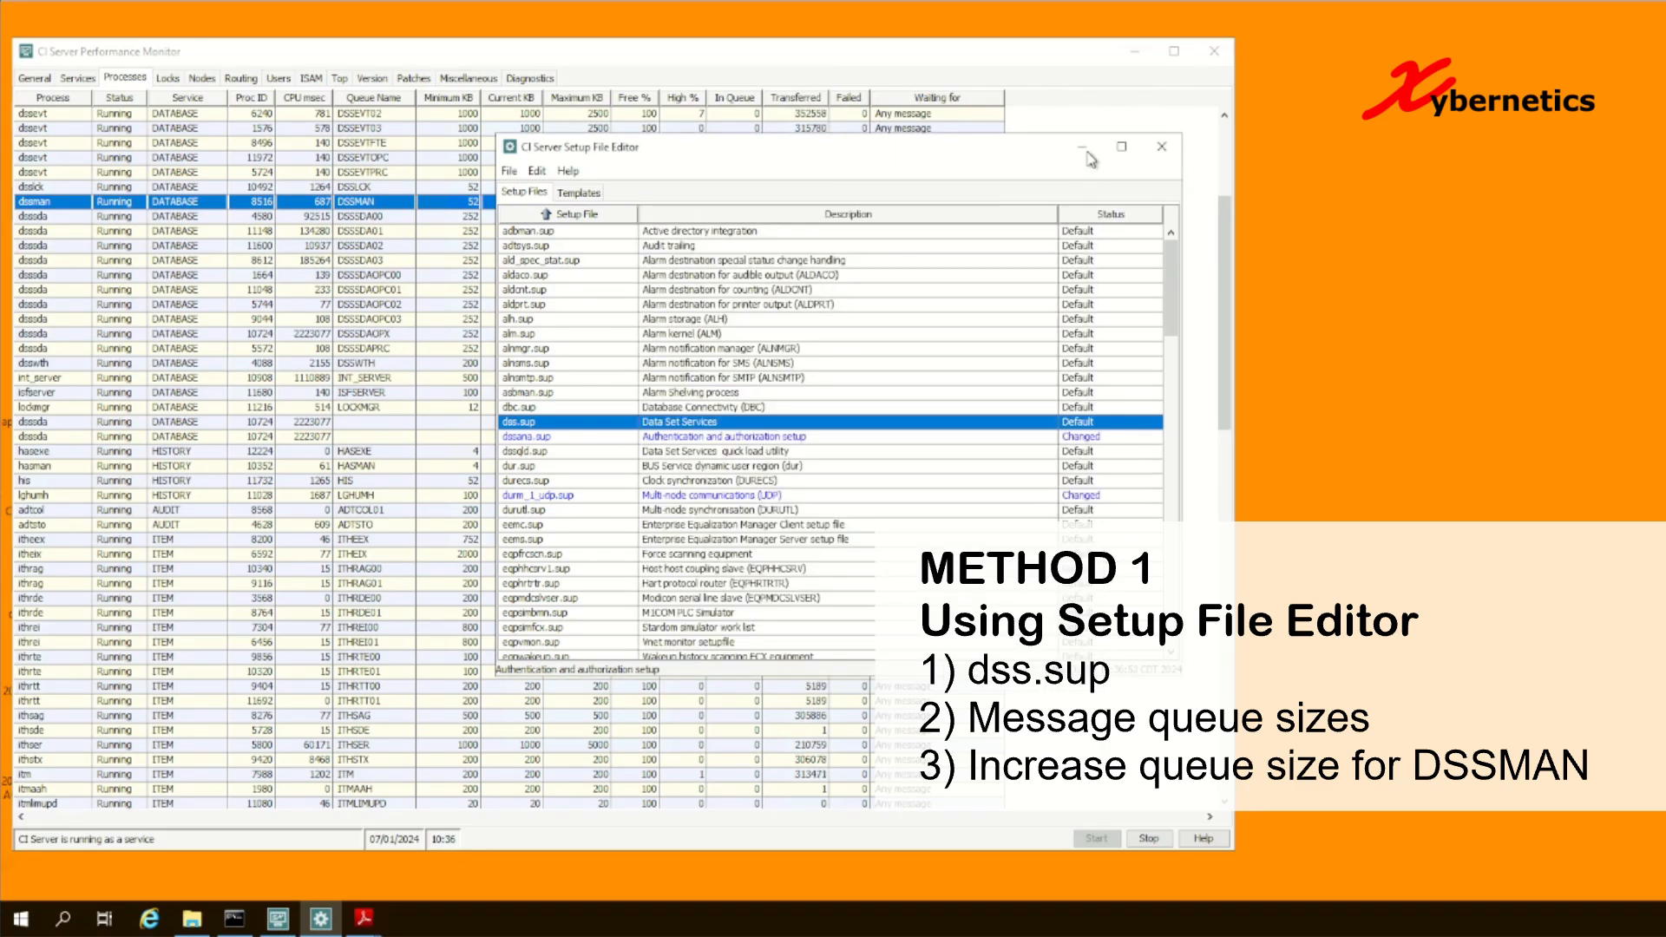
click(1161, 146)
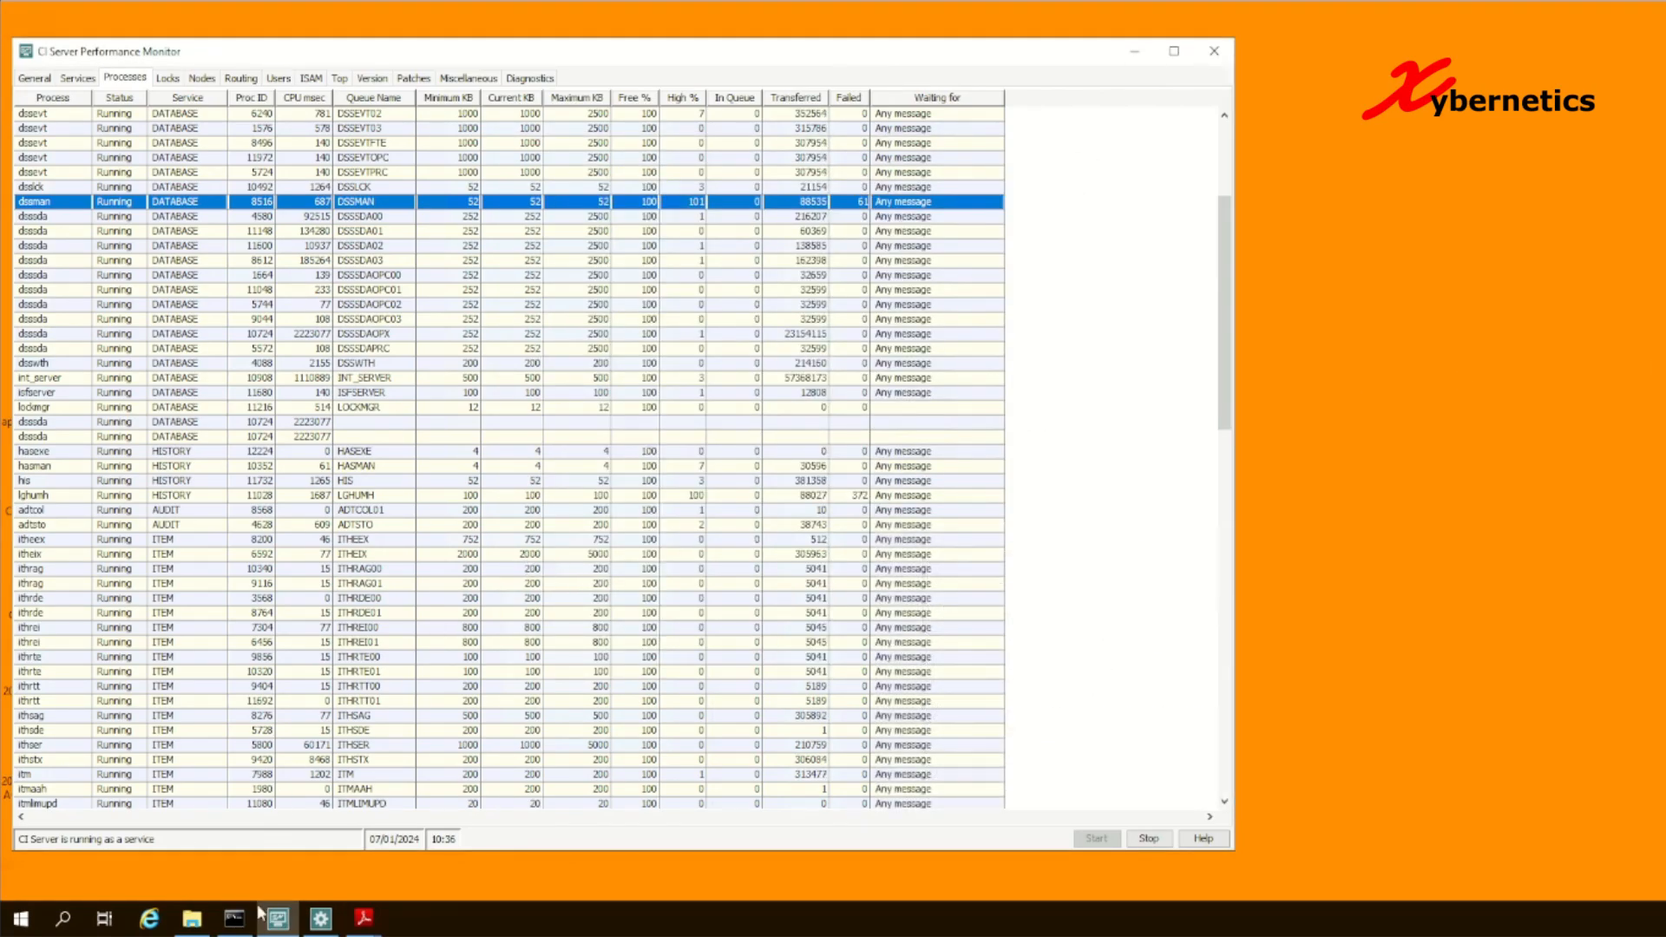
Run 'durqmod dssman 1000' in an administrator Command Prompt to enlarge the DSSMAN queue
text(cmd)
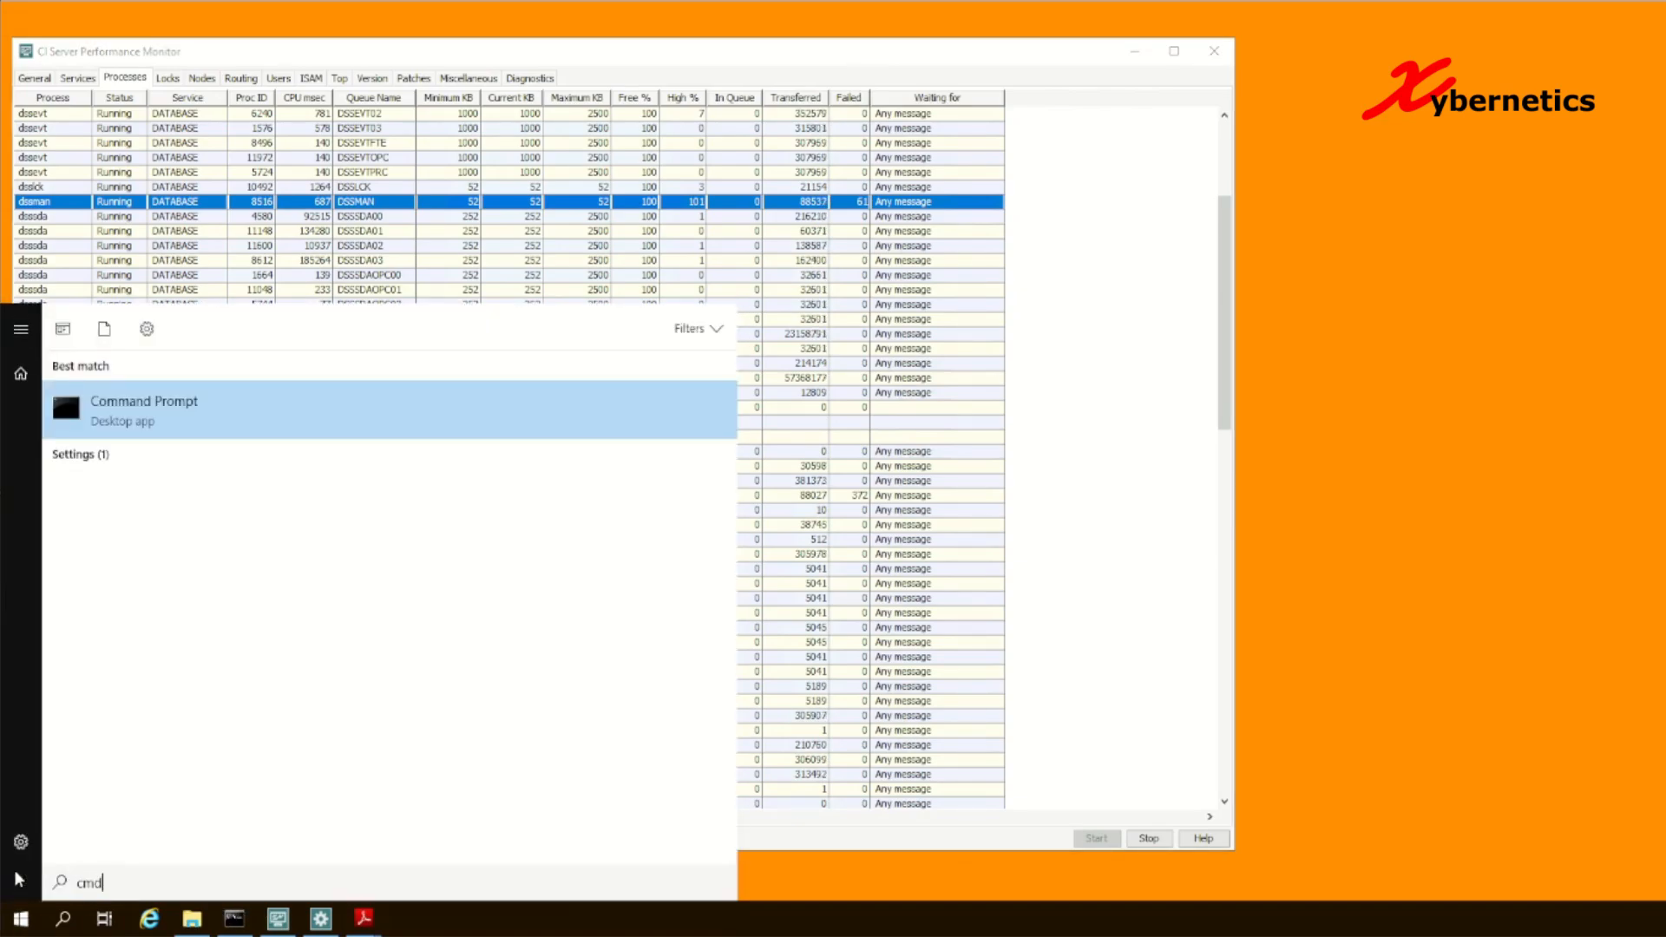
click(144, 410)
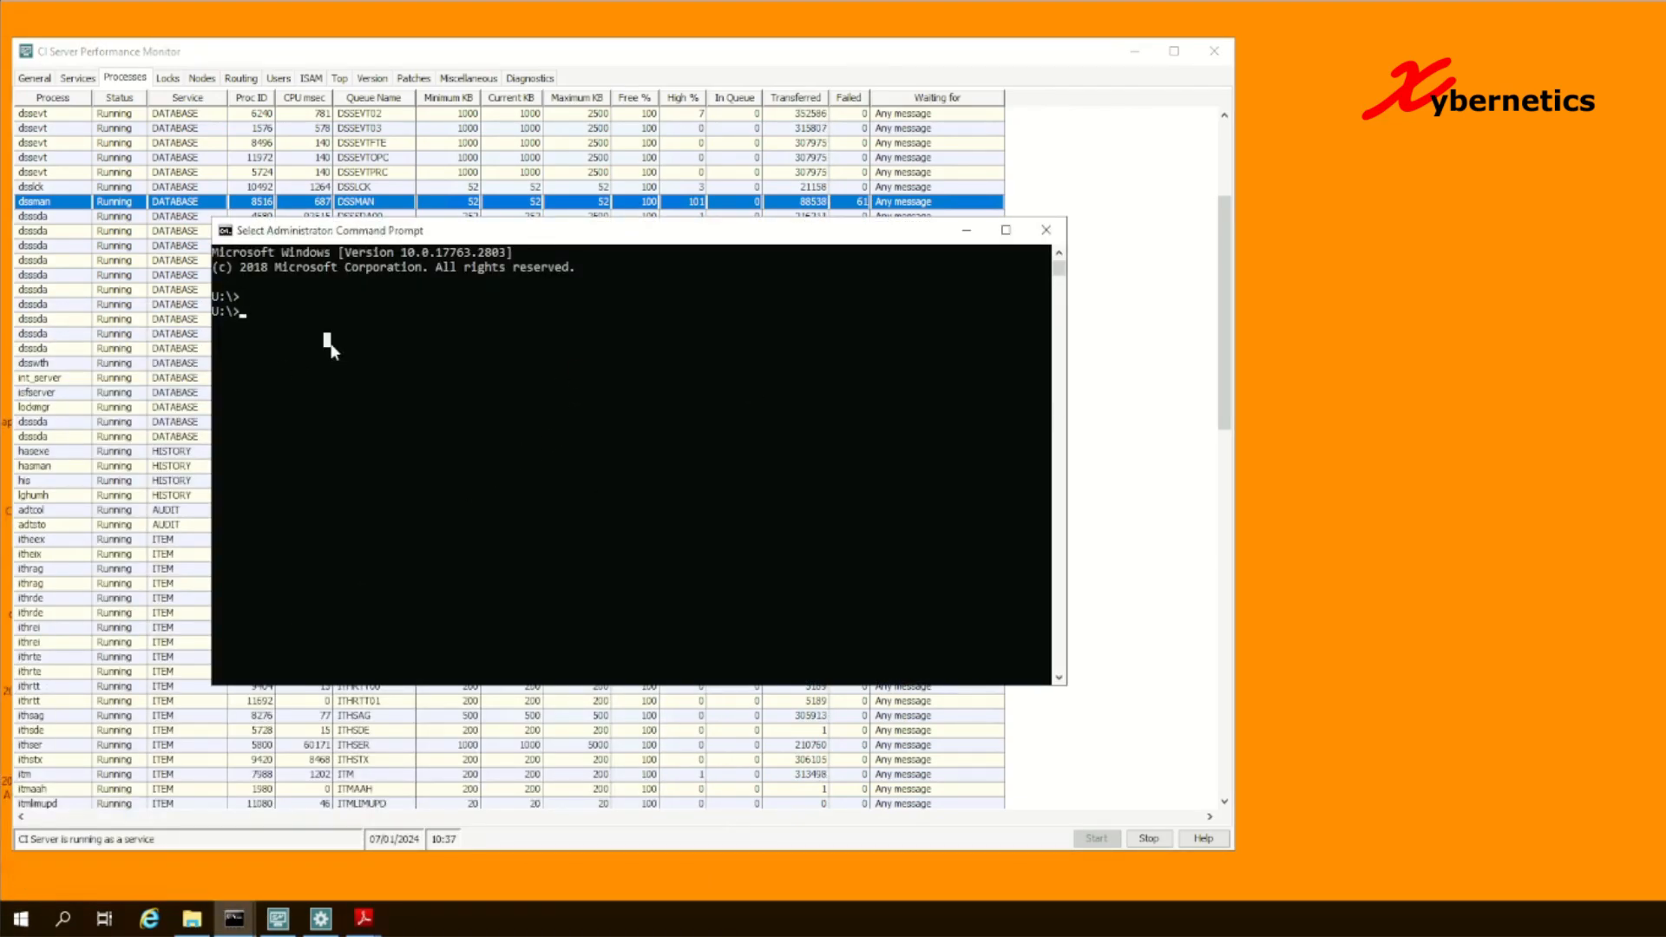
text(dur)
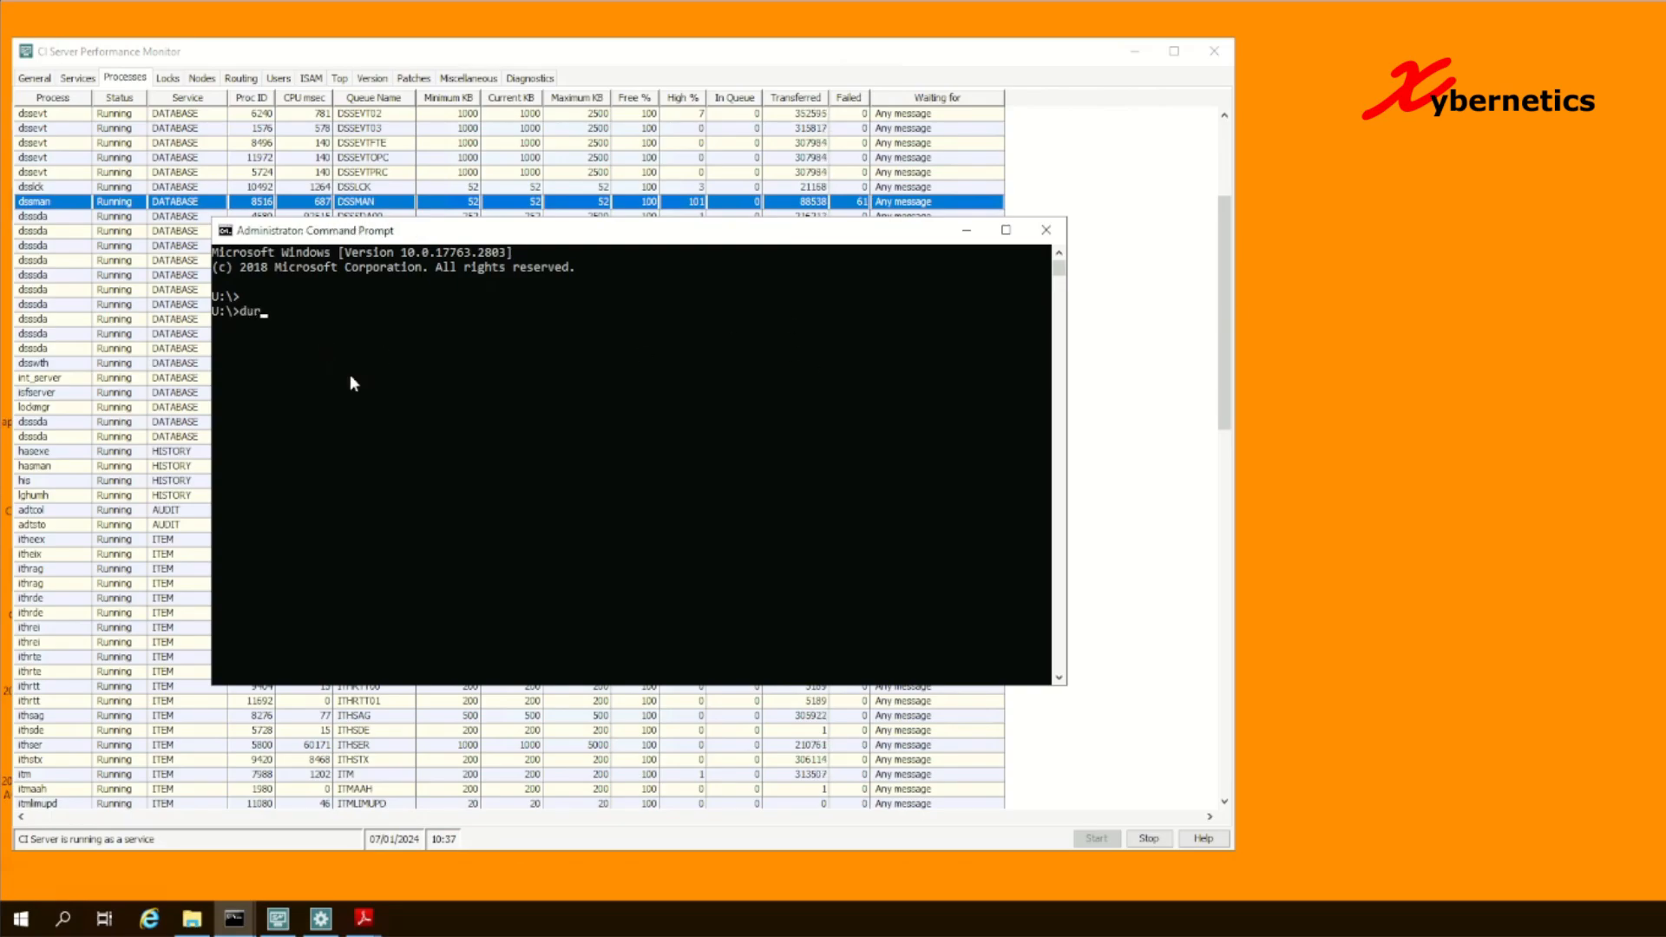
text(qmod dss)
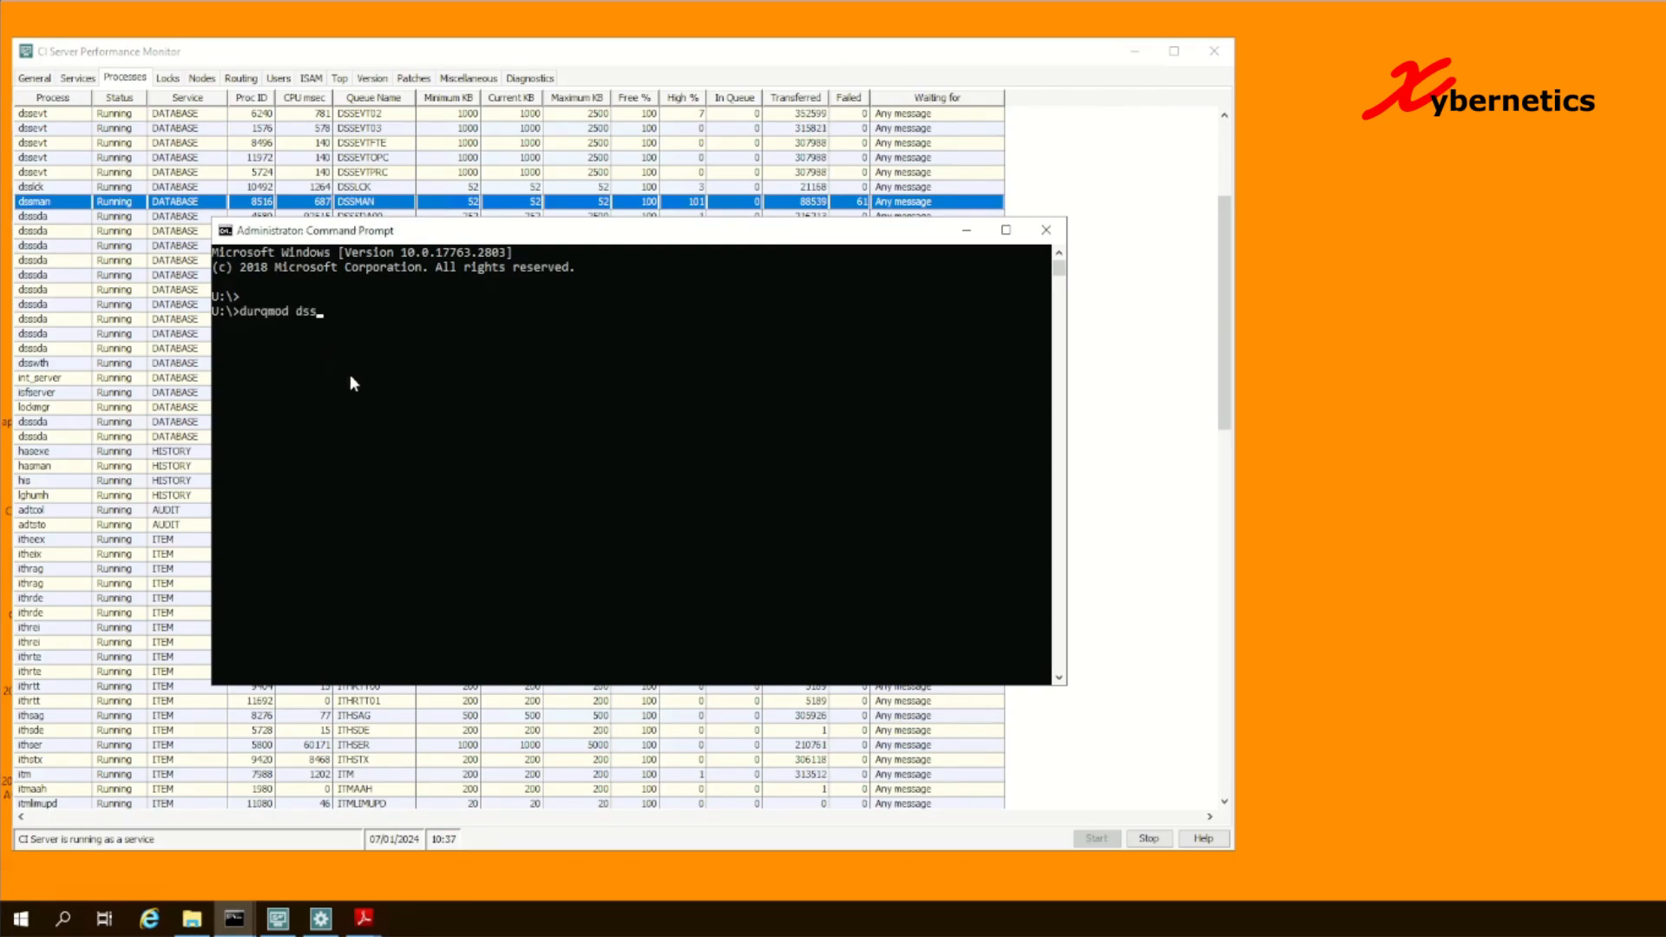
text(man 1)
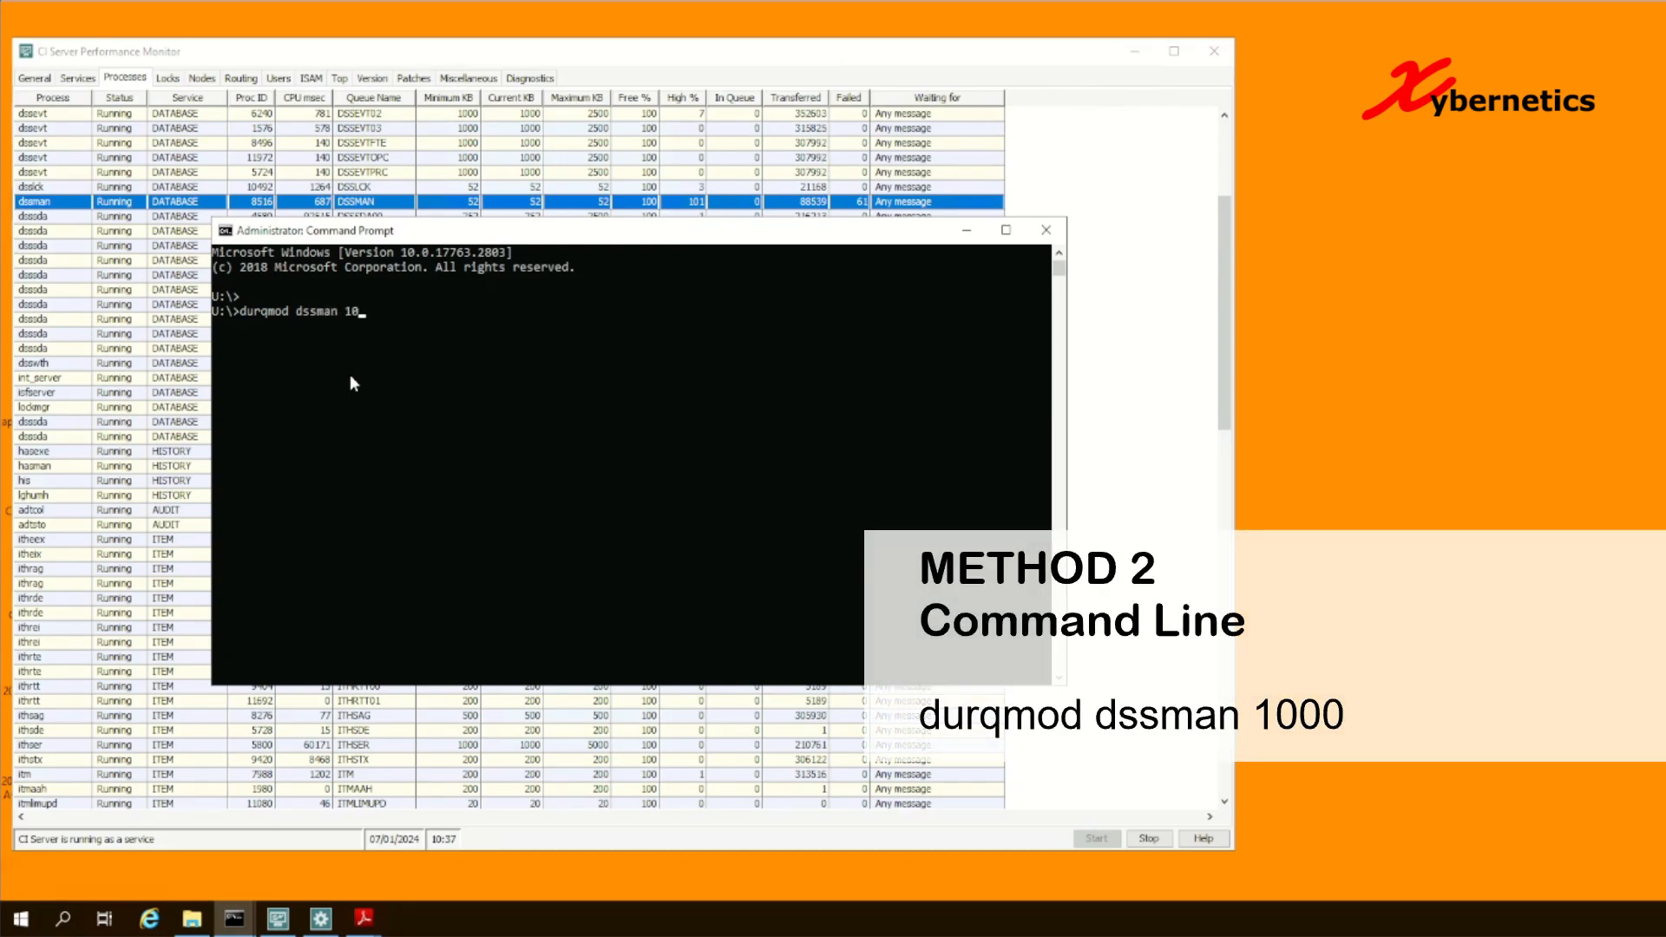
text(00)
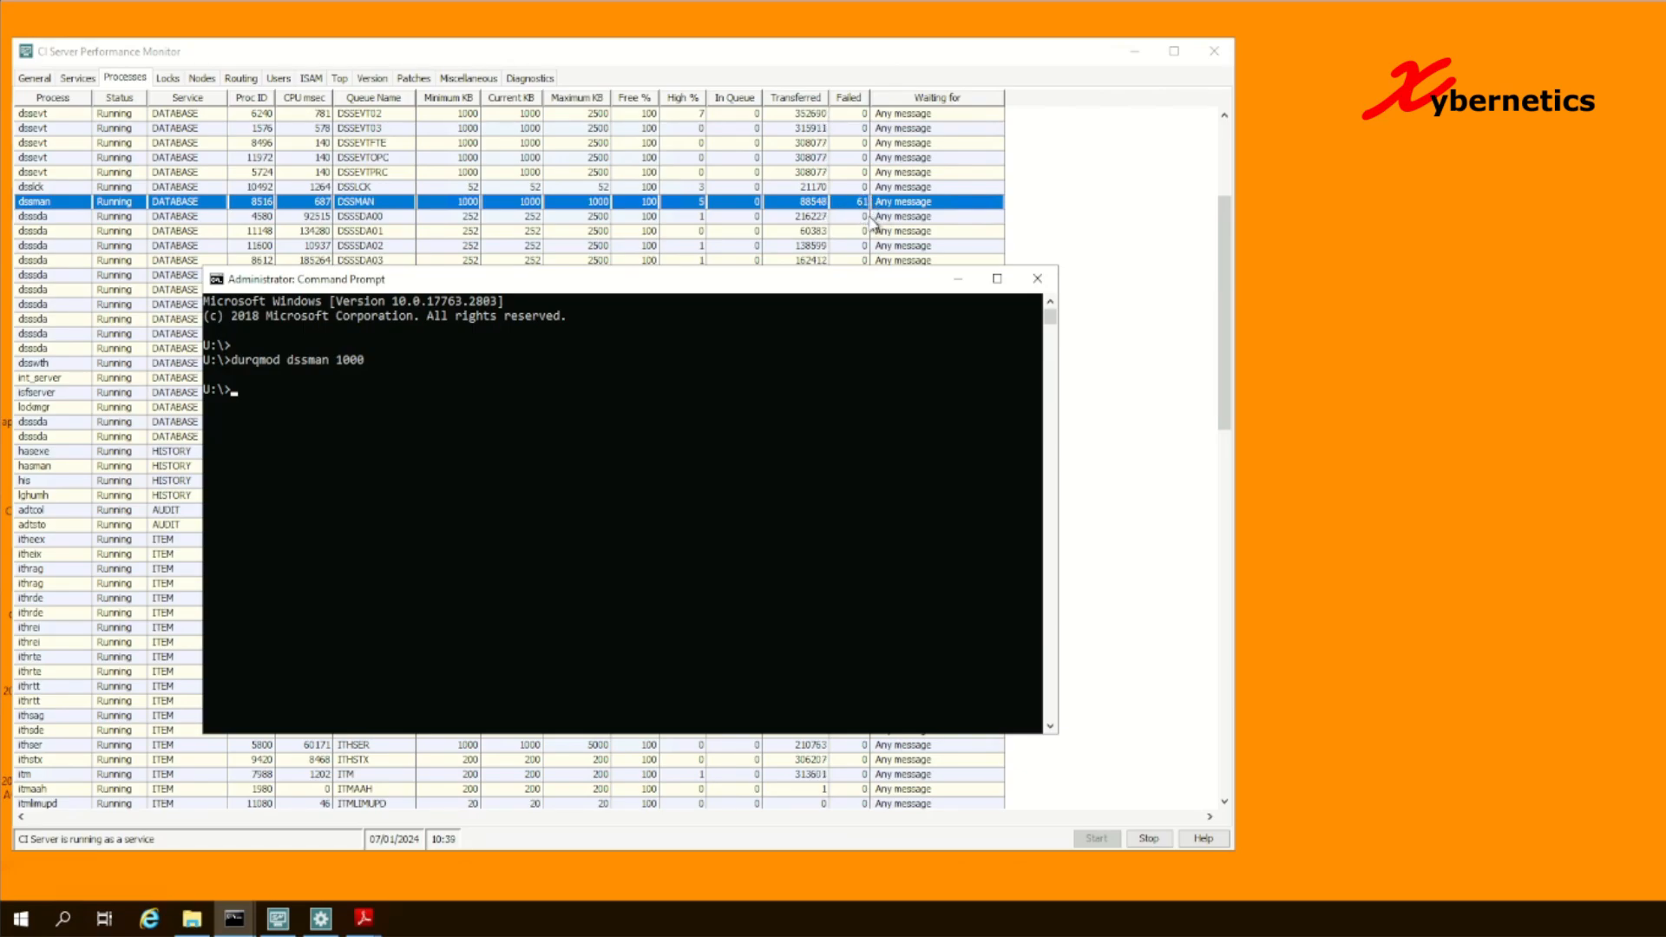
mouse_move(692, 215)
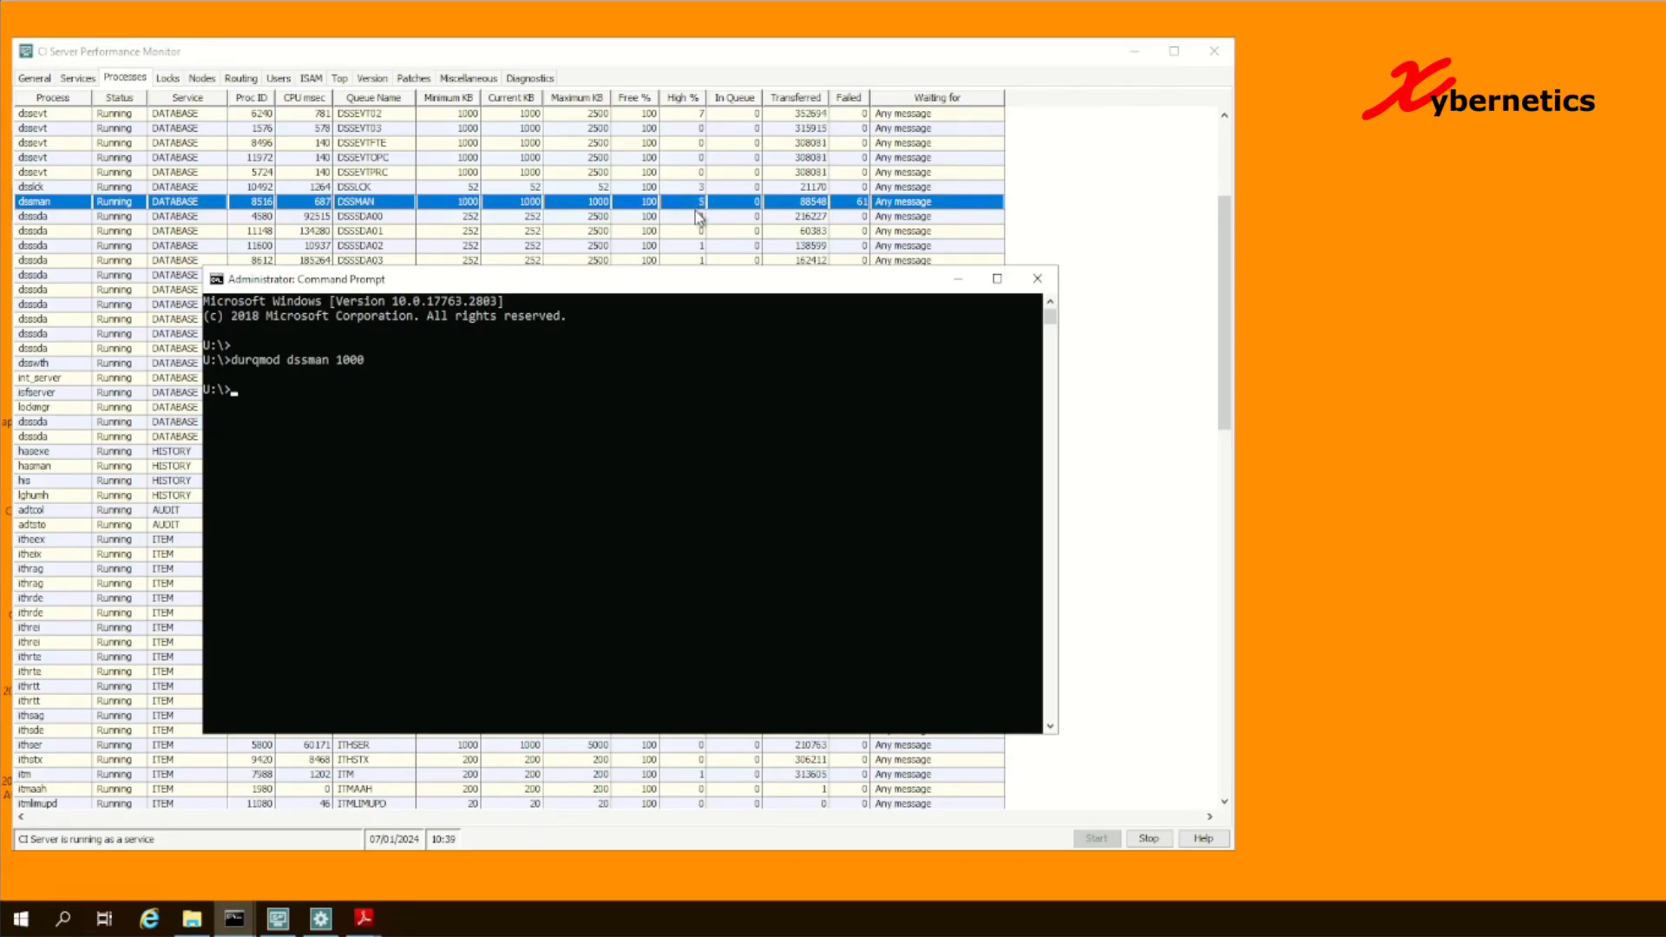
mouse_move(342, 366)
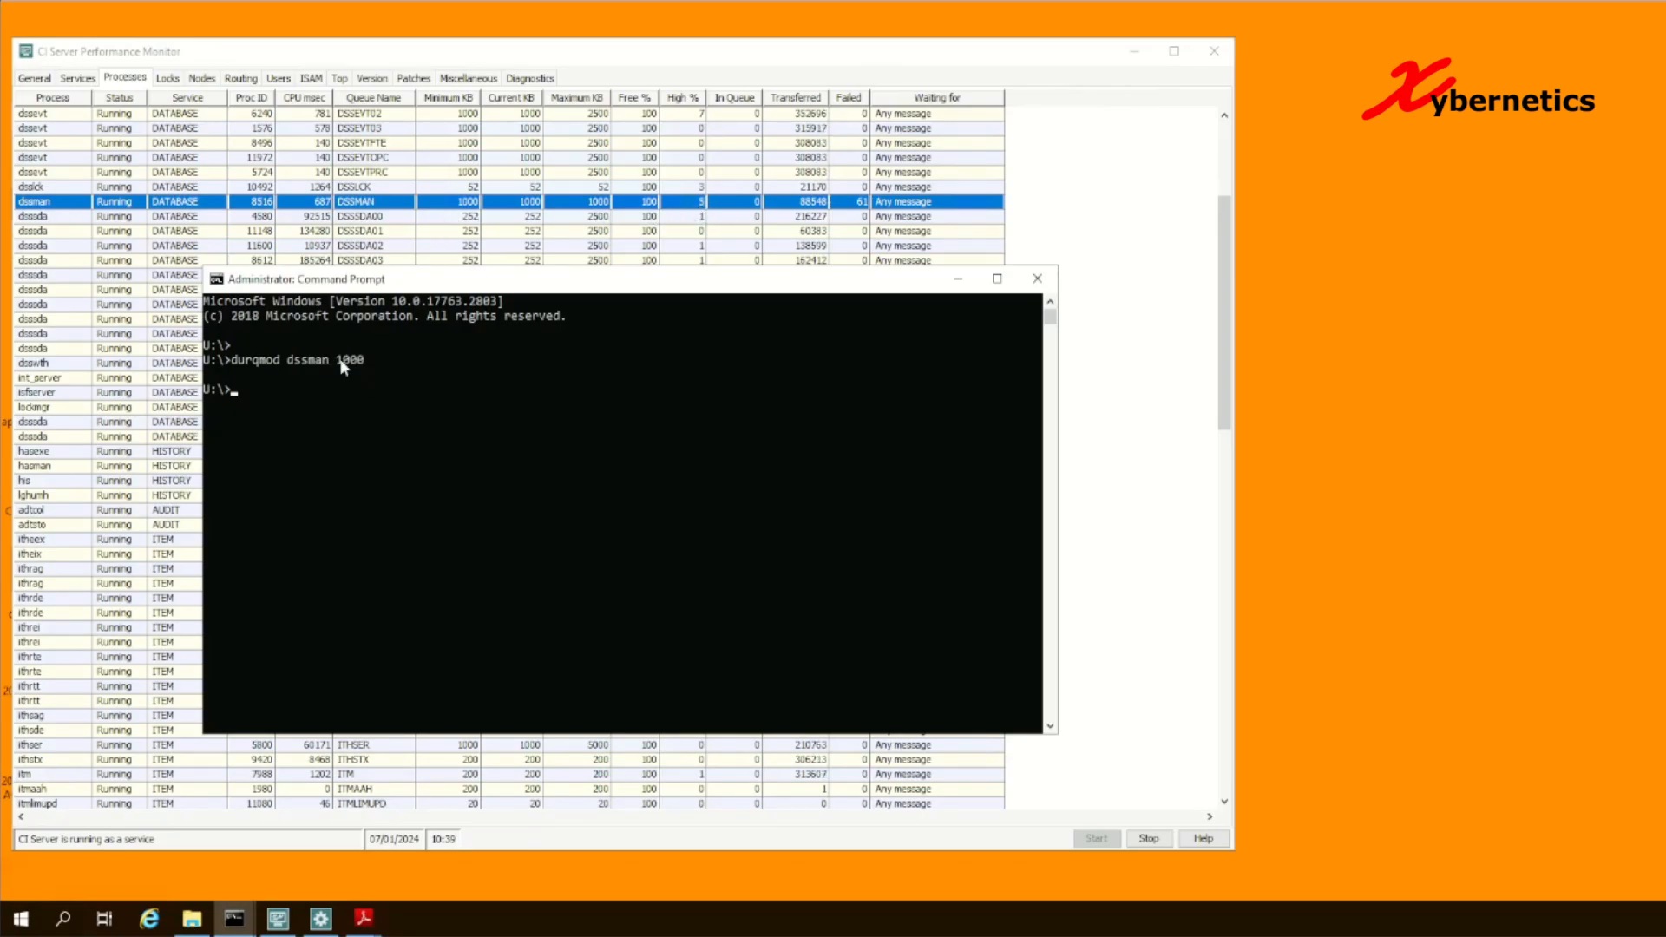
mouse_move(390, 372)
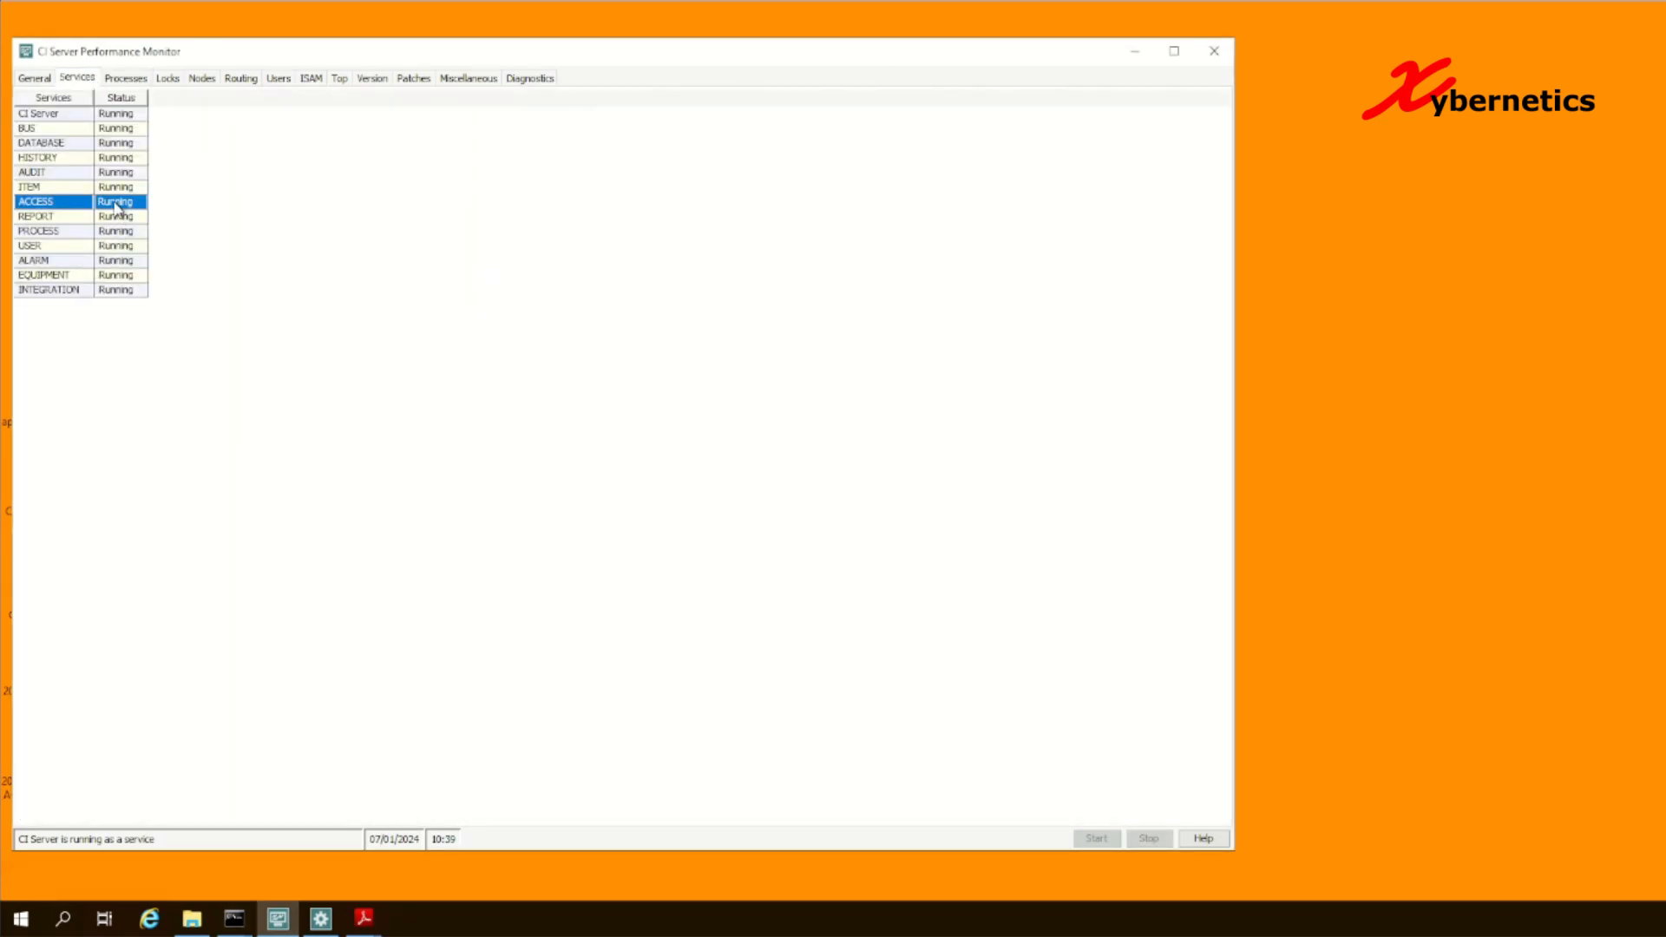
Stop the ACCESS service, confirm, then start it again so it shows Running
click(1147, 838)
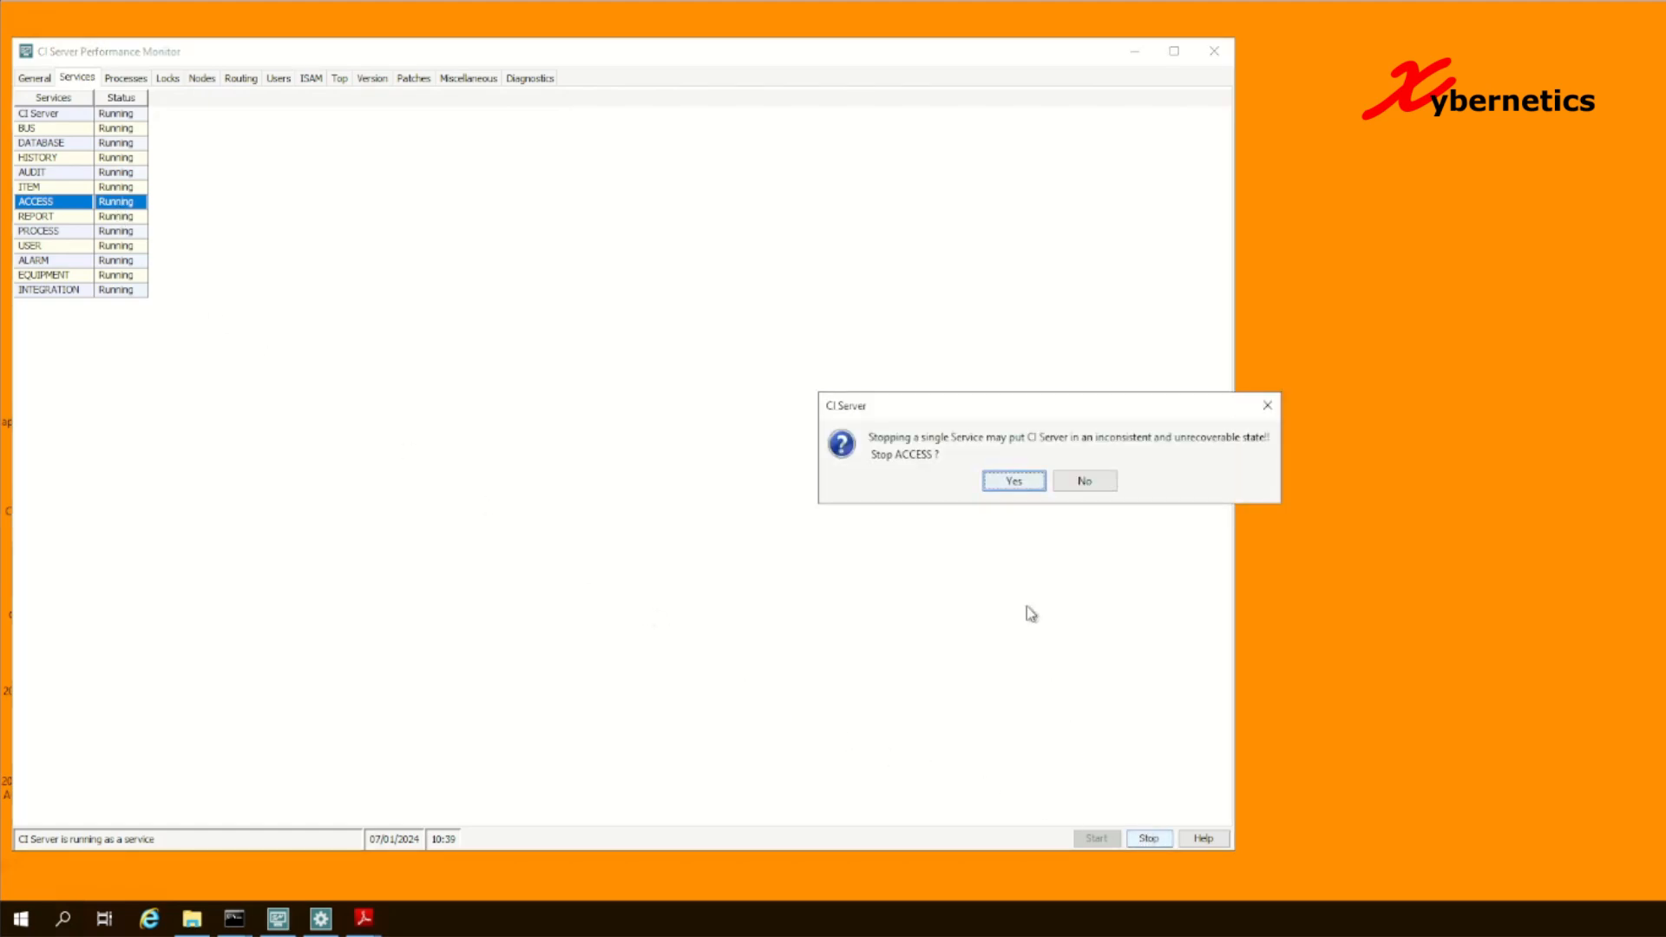
click(1012, 481)
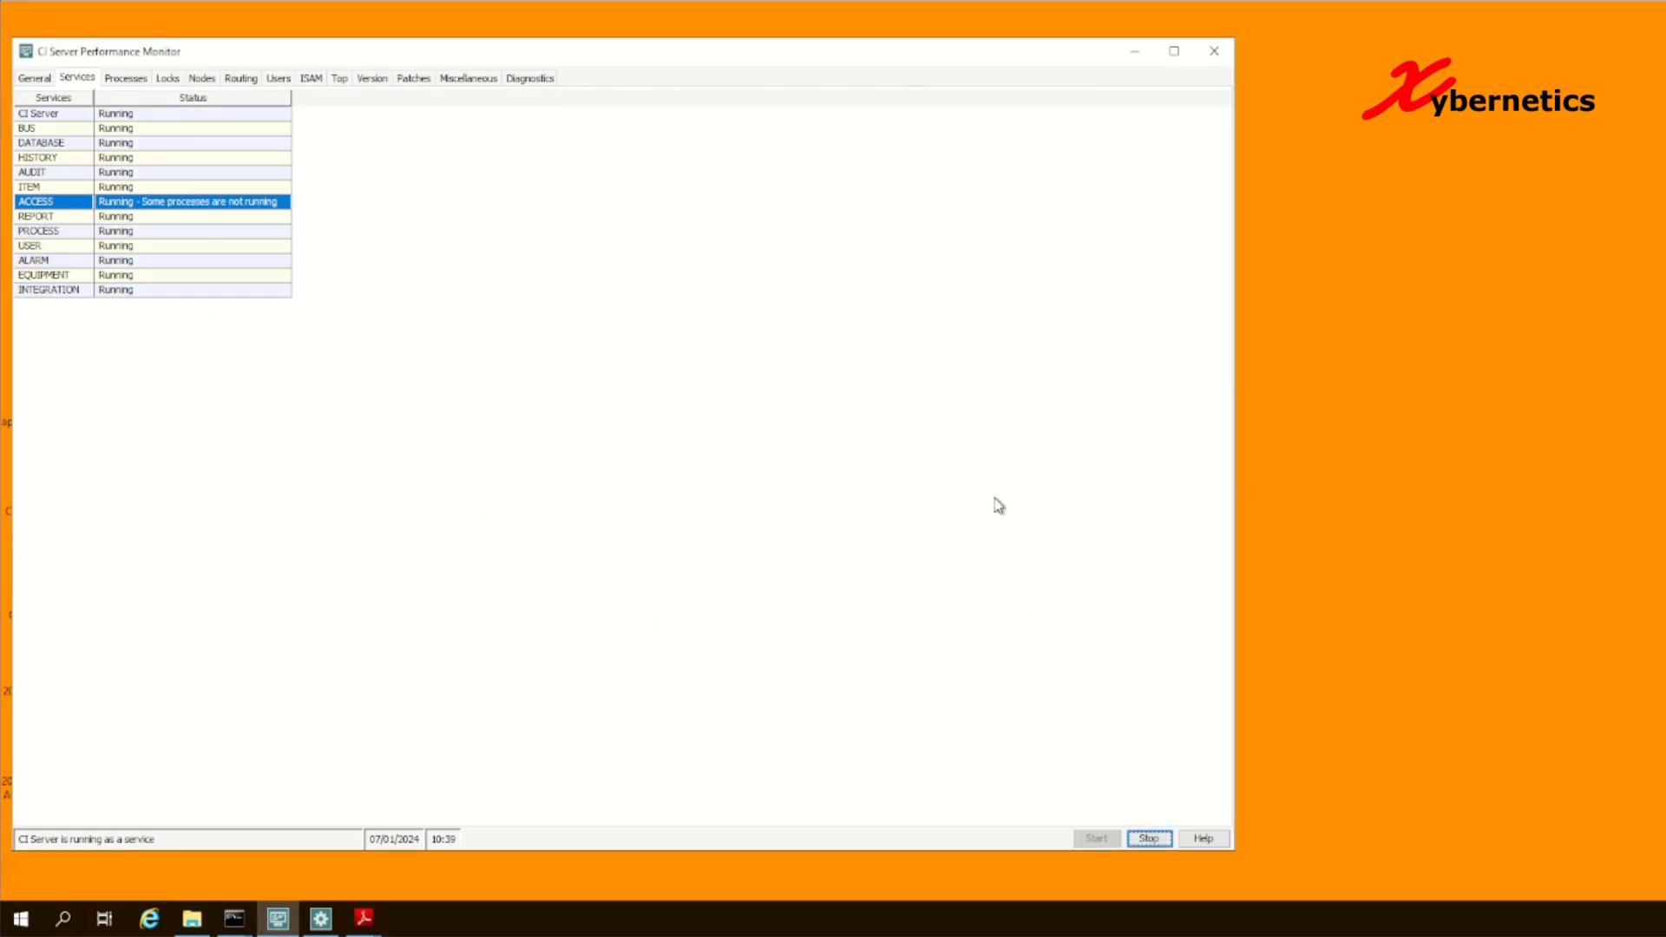
click(1147, 838)
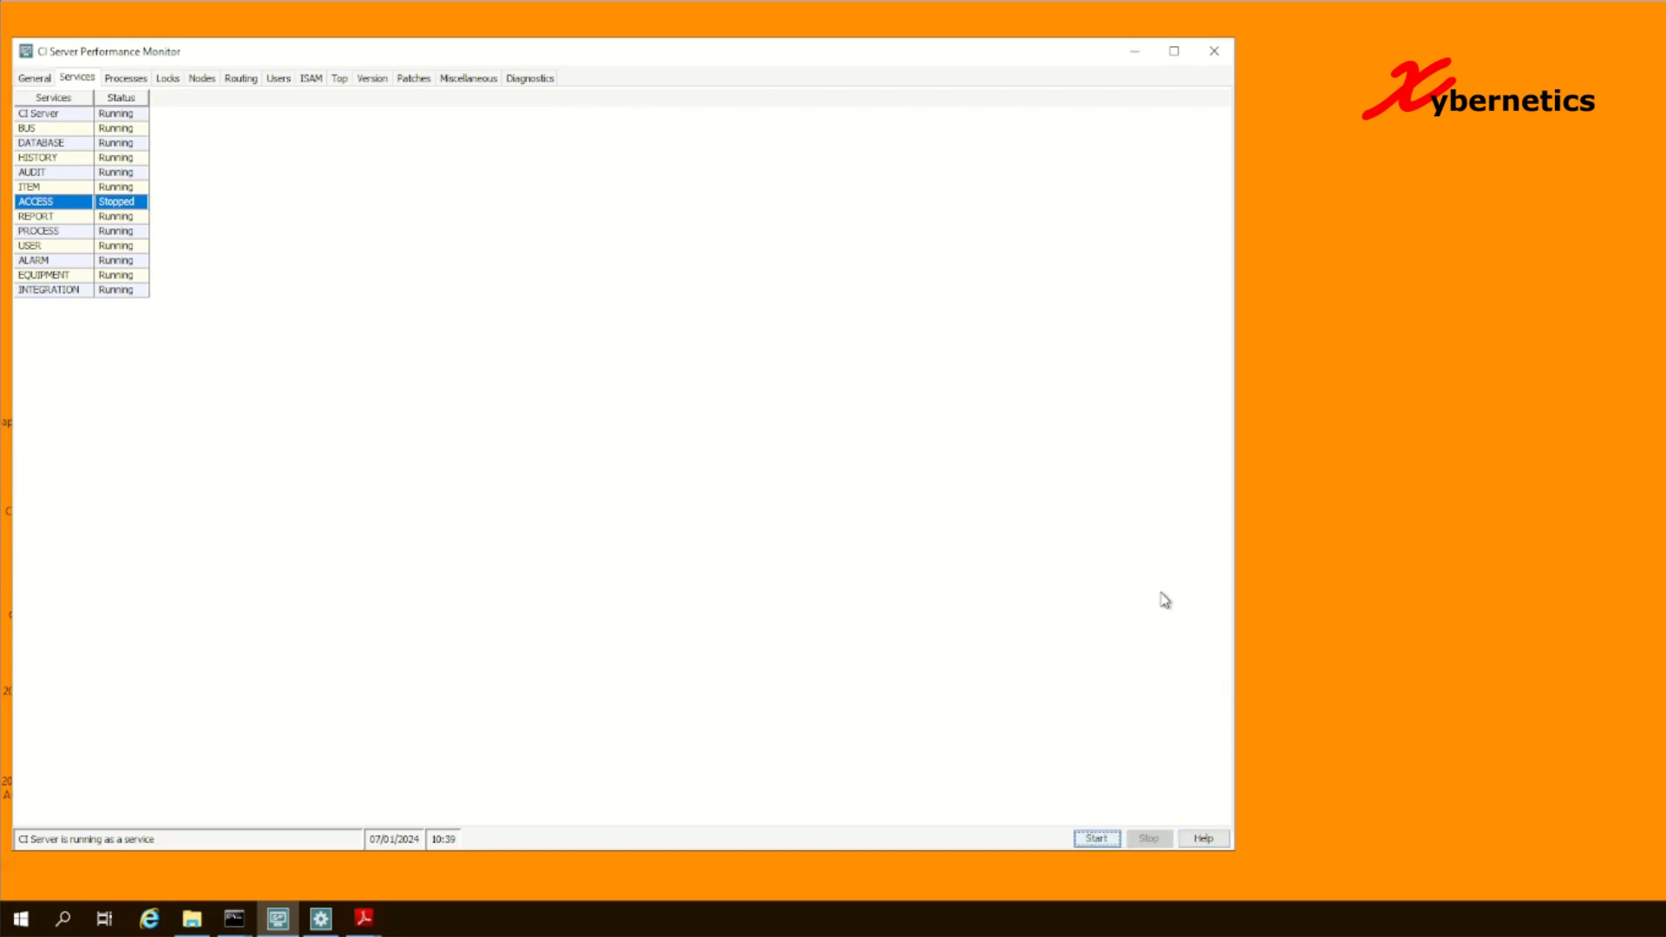
click(1097, 838)
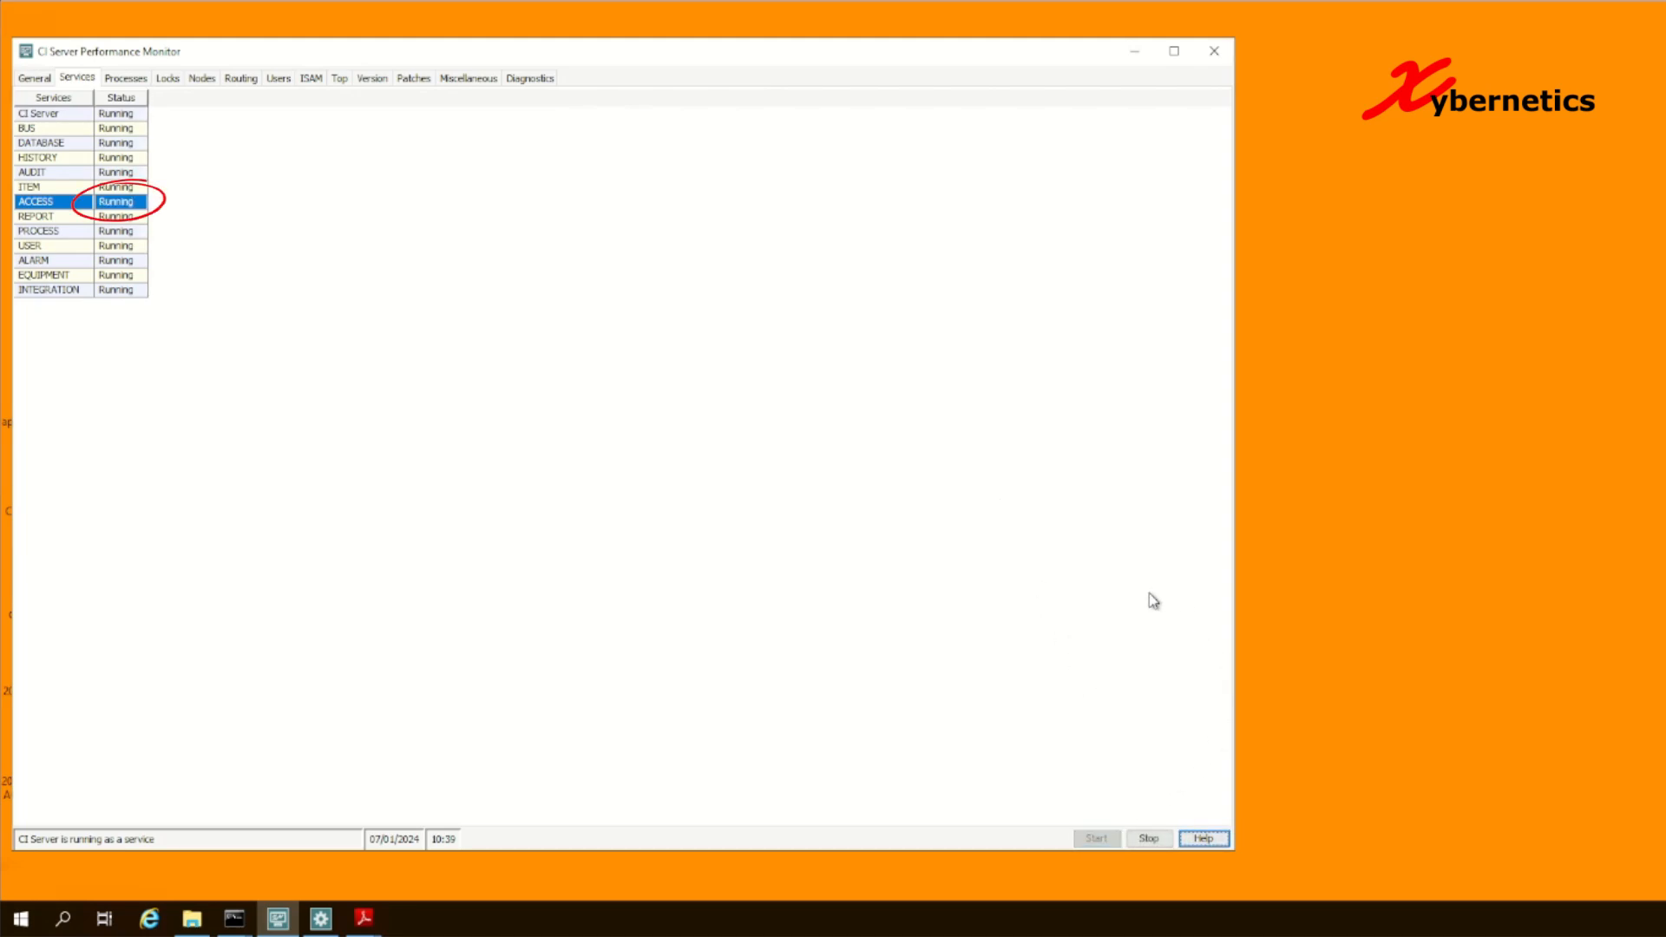